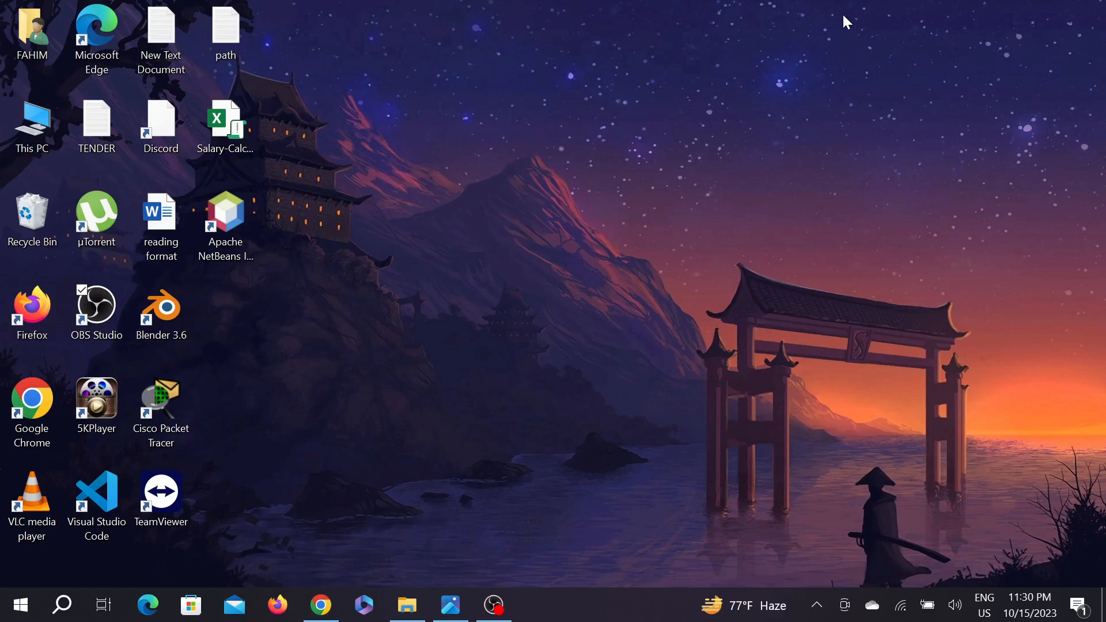
pyautogui.moveTo(697, 263)
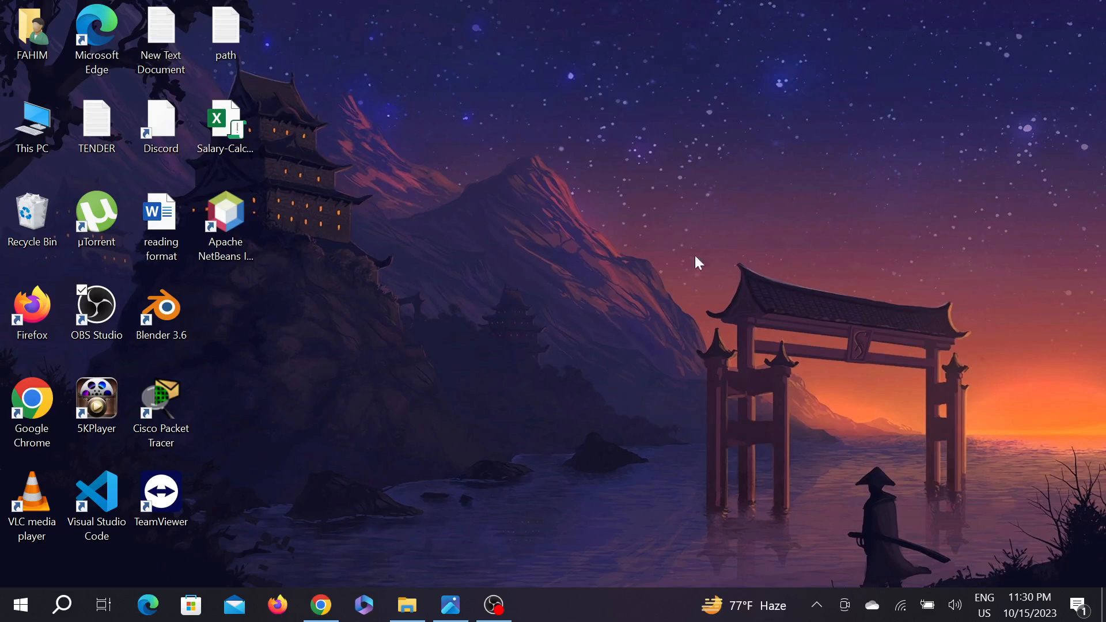
# - Review Word's unlicensed error, then open This PC and Local Disk (C:)
pyautogui.click(450, 604)
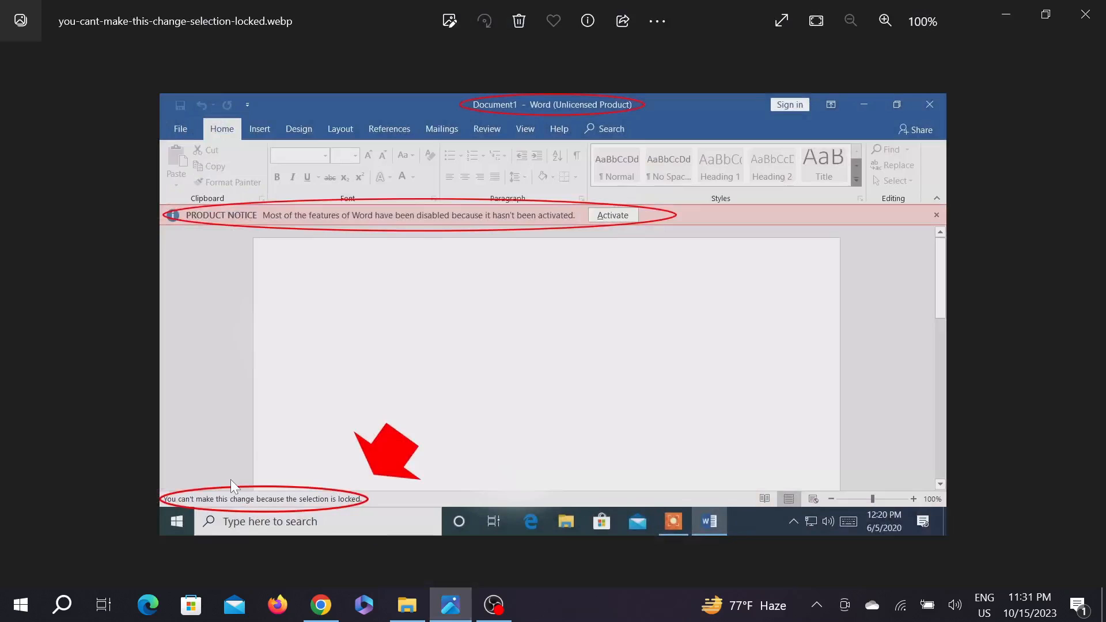
pyautogui.moveTo(341, 513)
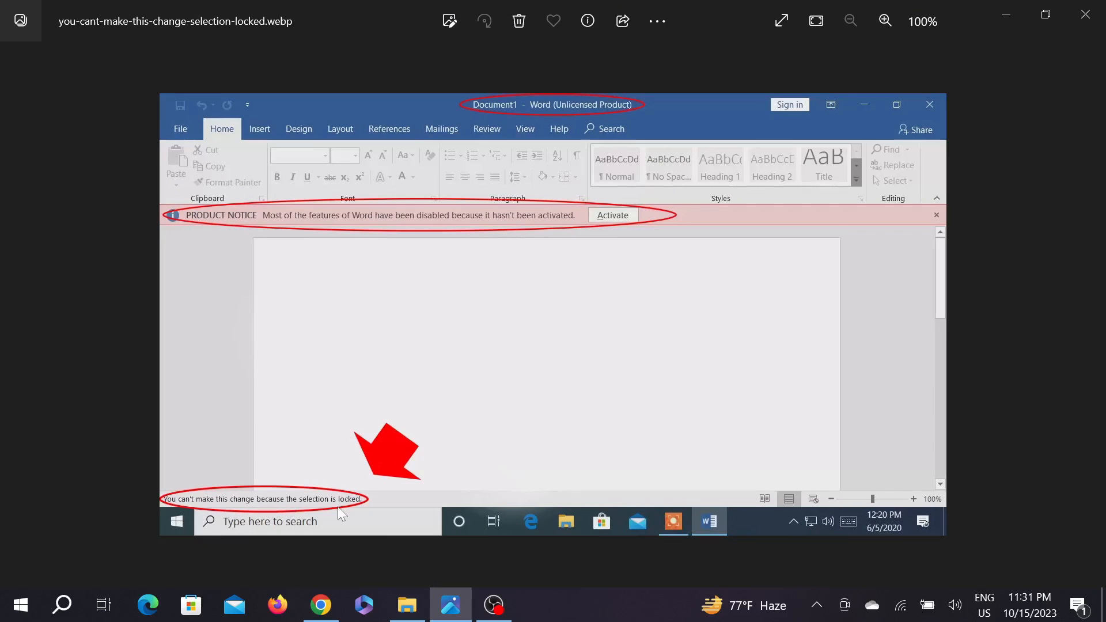
pyautogui.moveTo(1086, 71)
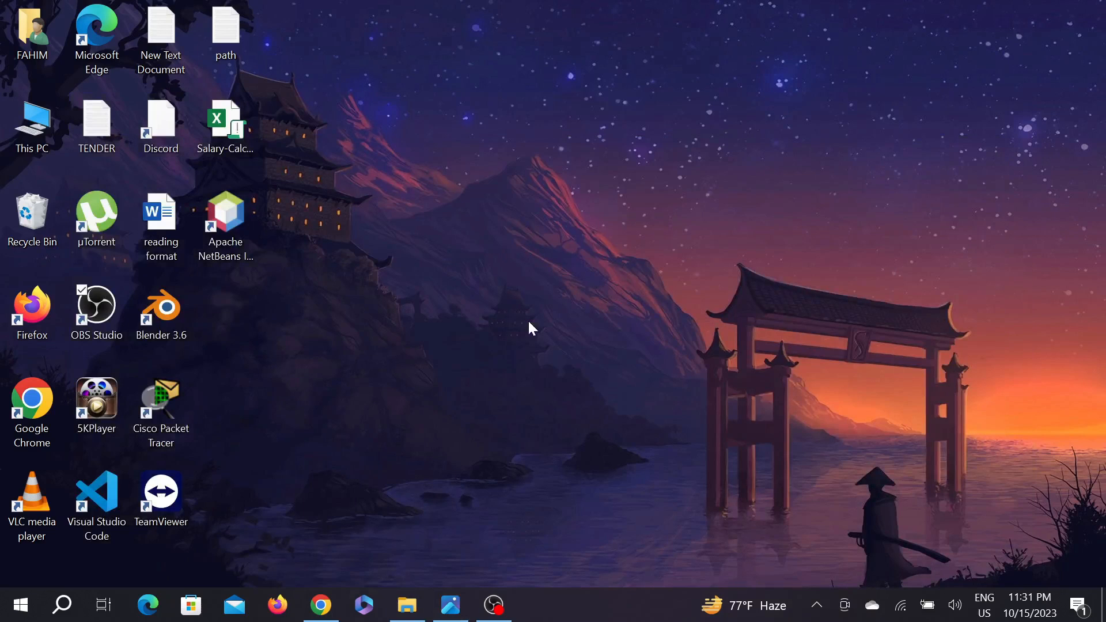
pyautogui.click(32, 127)
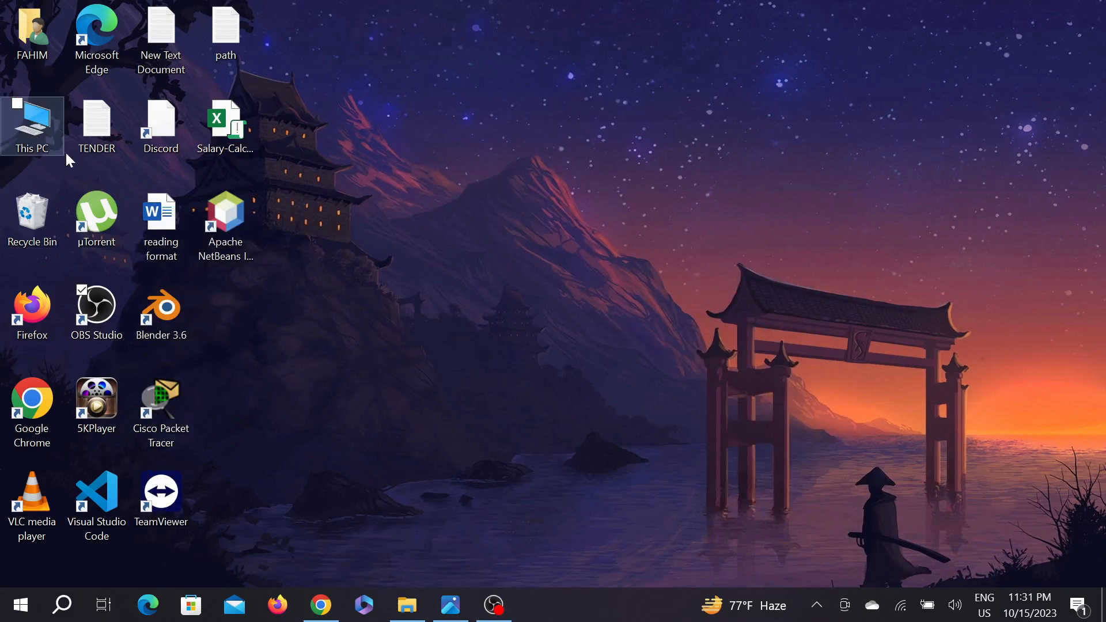
pyautogui.click(31, 125)
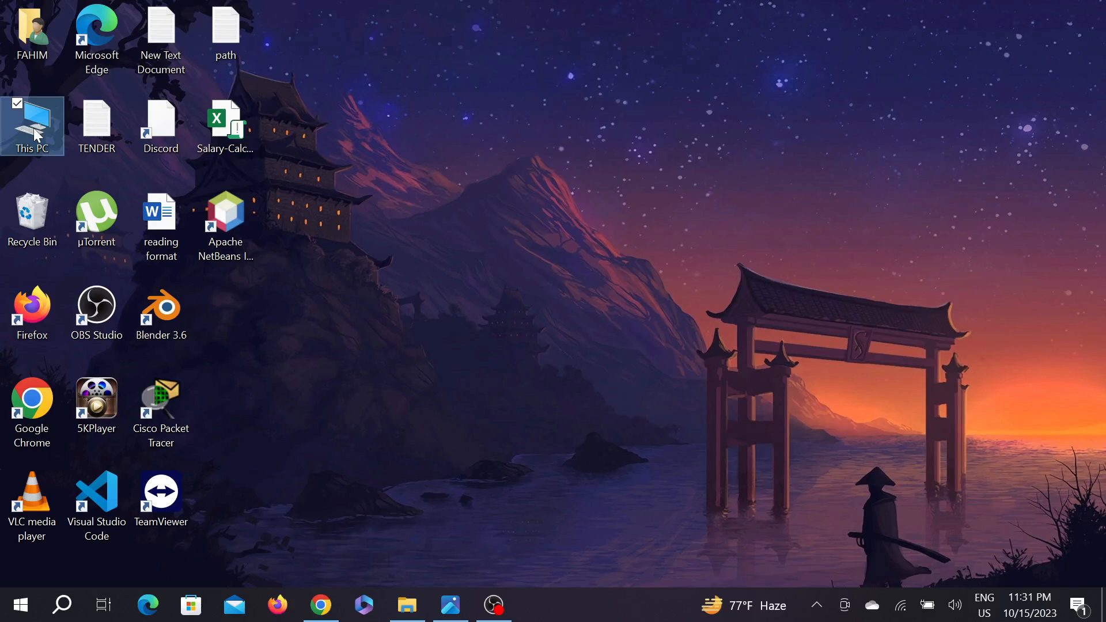
pyautogui.doubleClick(32, 125)
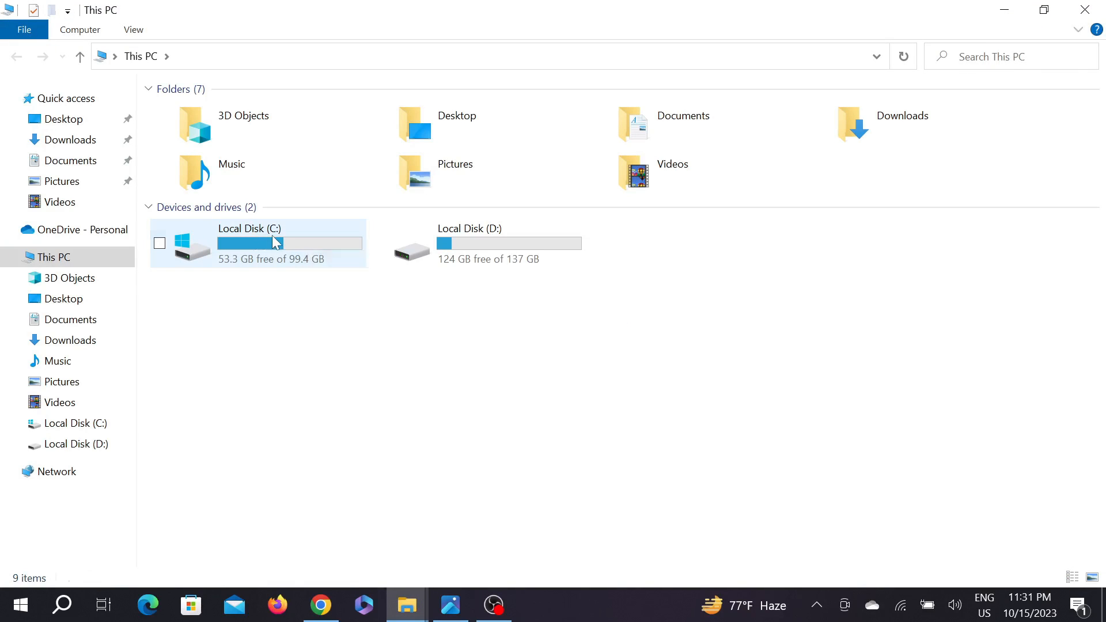
pyautogui.doubleClick(248, 243)
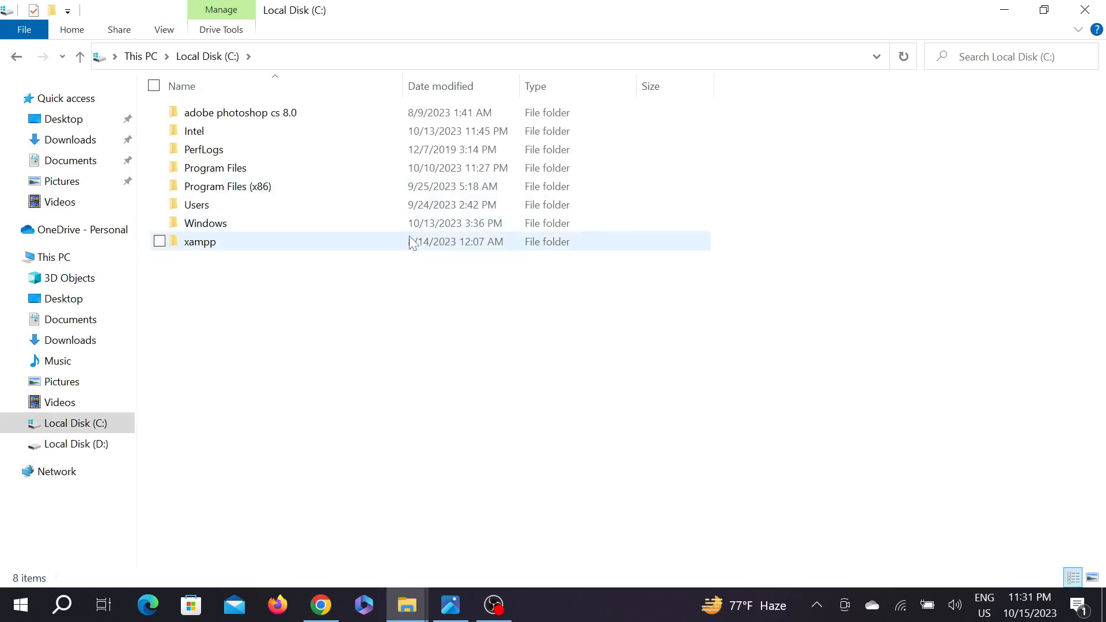
# - Open the Program Files (x86) folder, returning to C: once and reopening it
pyautogui.click(227, 186)
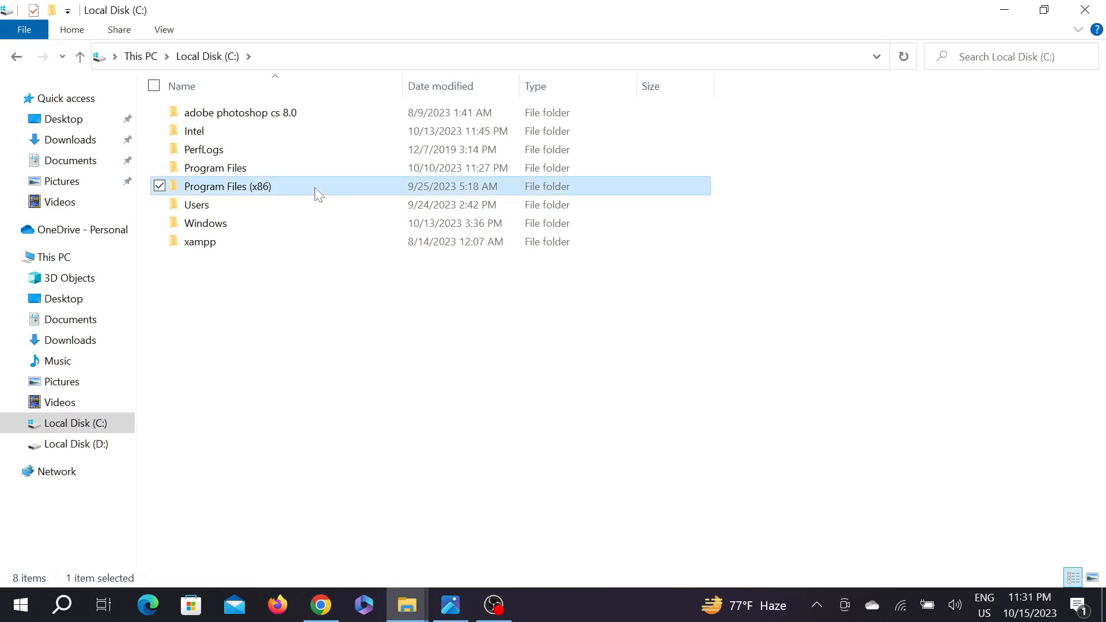
pyautogui.doubleClick(227, 186)
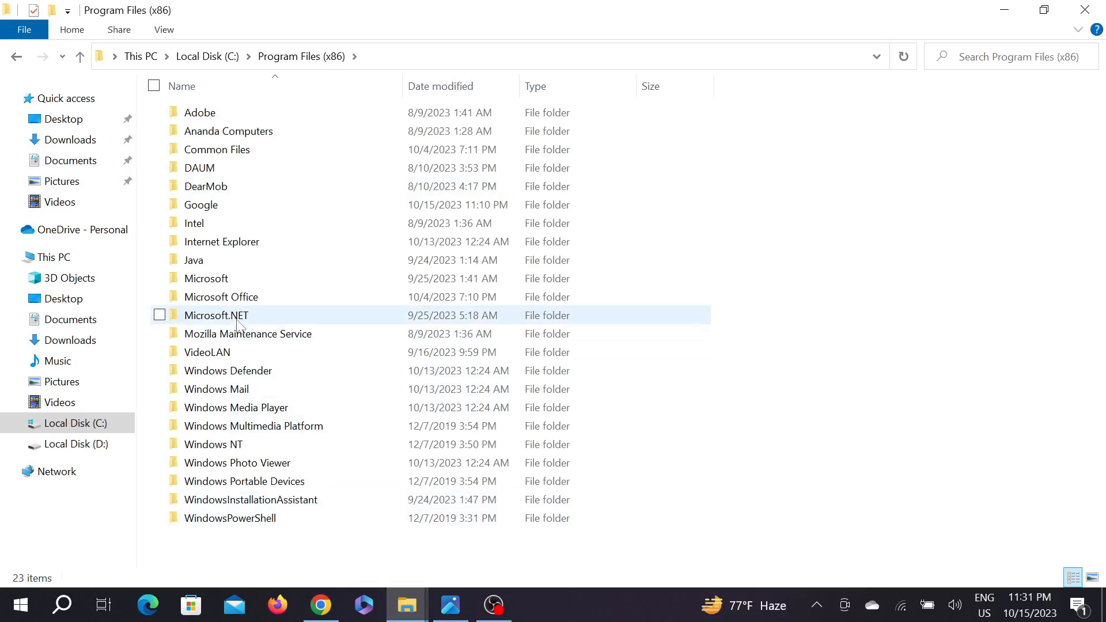
pyautogui.click(205, 278)
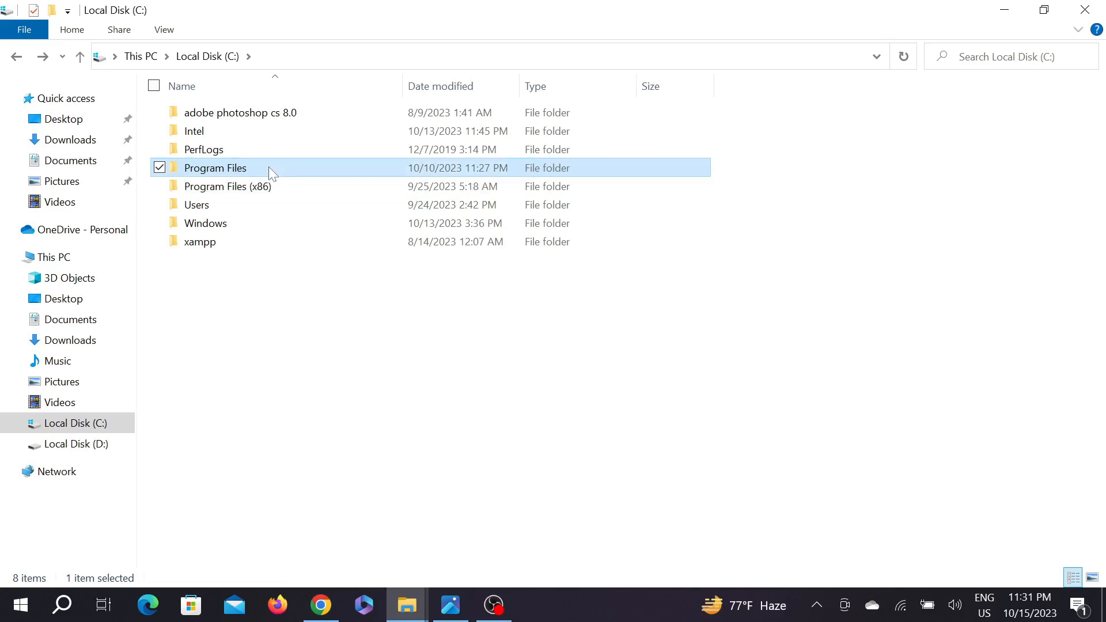
pyautogui.doubleClick(215, 168)
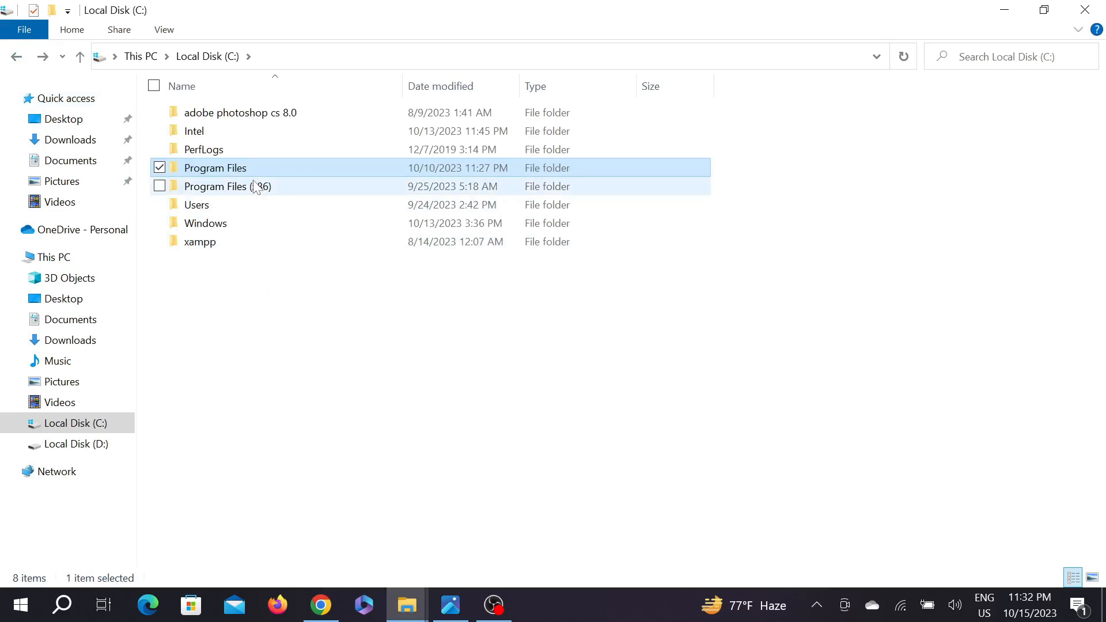
pyautogui.moveTo(281, 196)
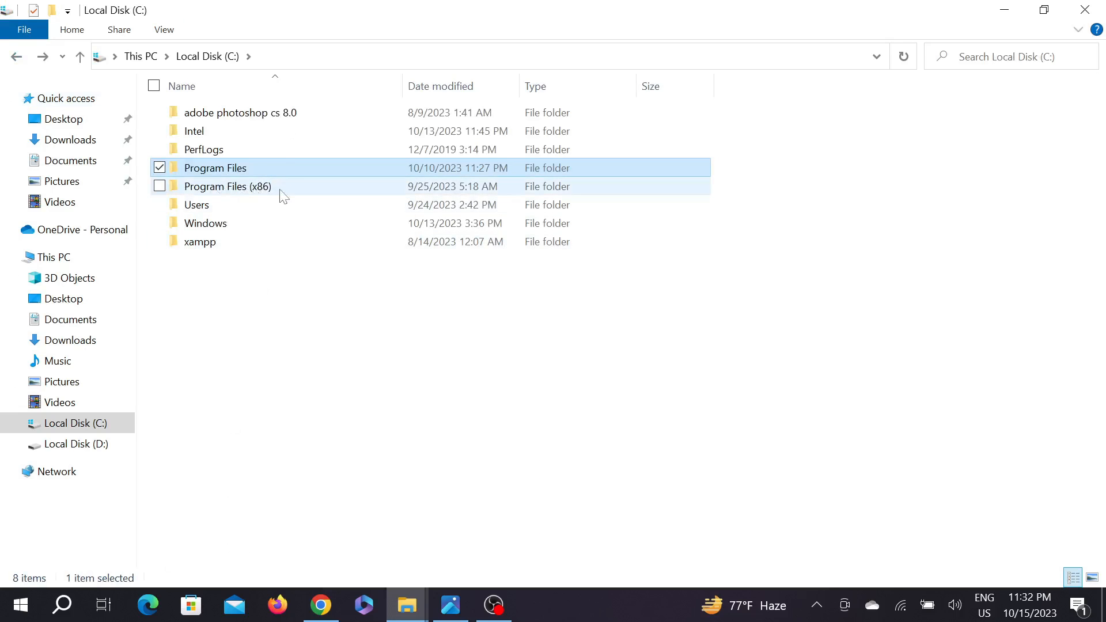
pyautogui.doubleClick(226, 186)
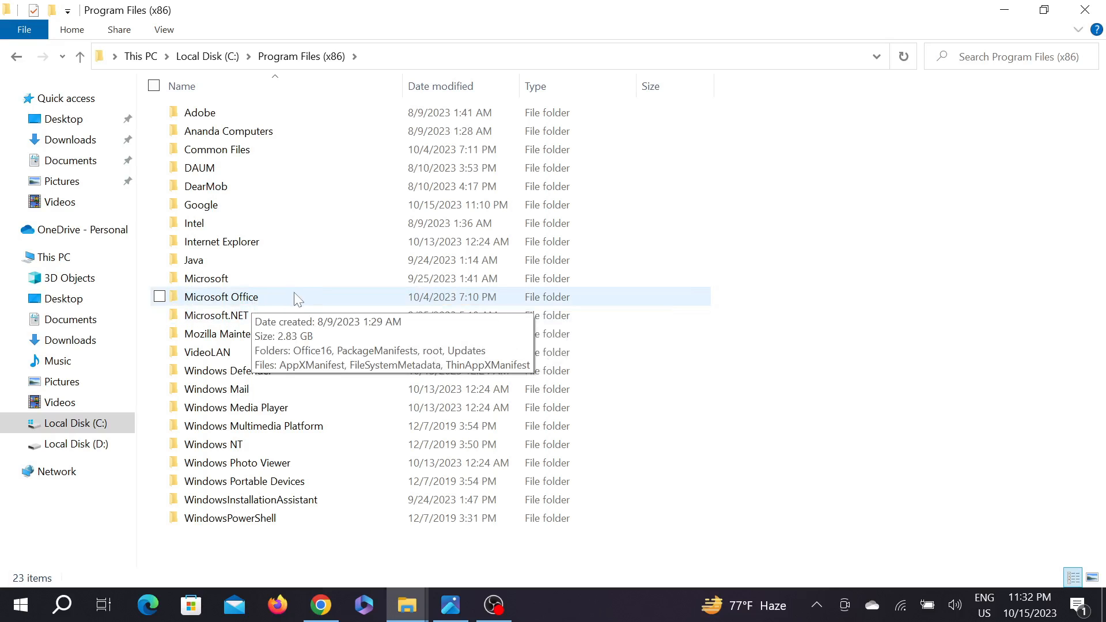
# - Open Microsoft Office, then its Office16 folder containing OSPP and OSPPREARM
pyautogui.doubleClick(221, 296)
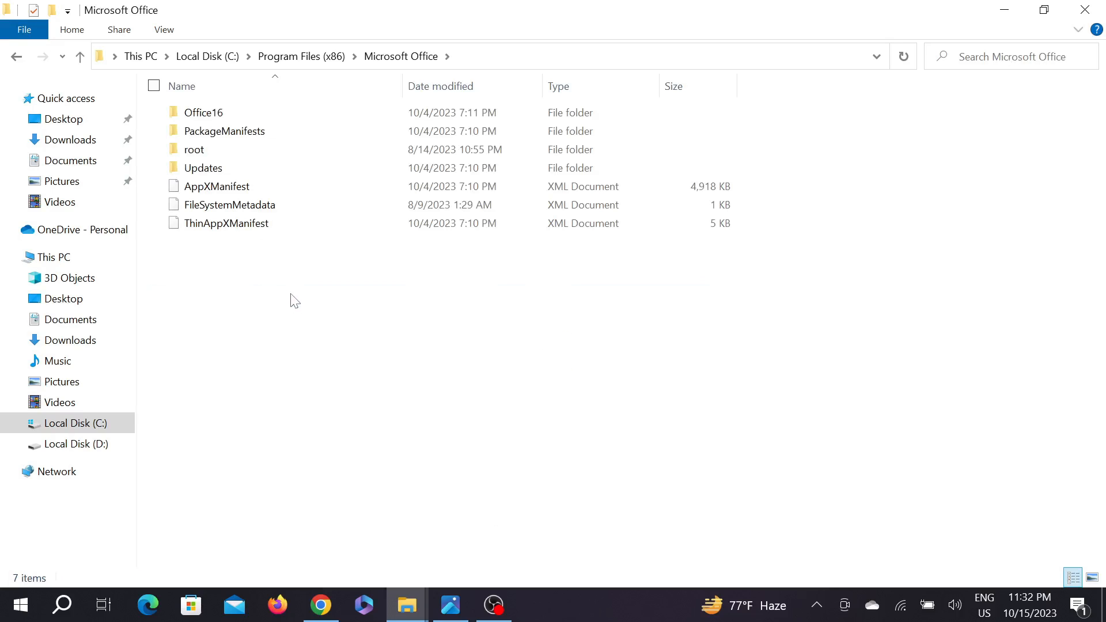
pyautogui.click(203, 112)
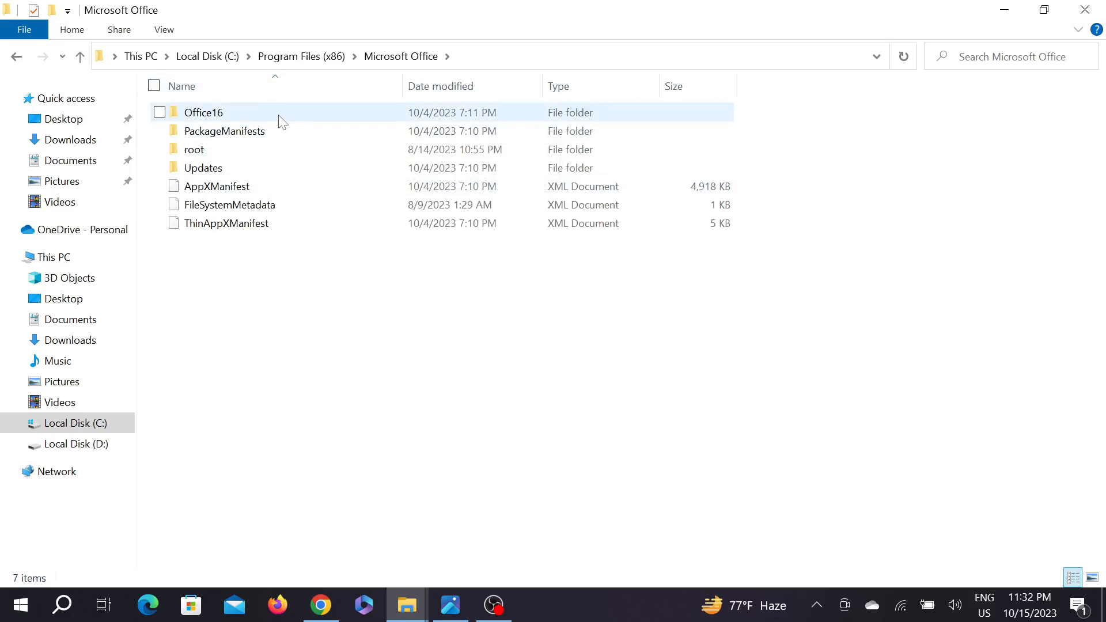
pyautogui.doubleClick(203, 112)
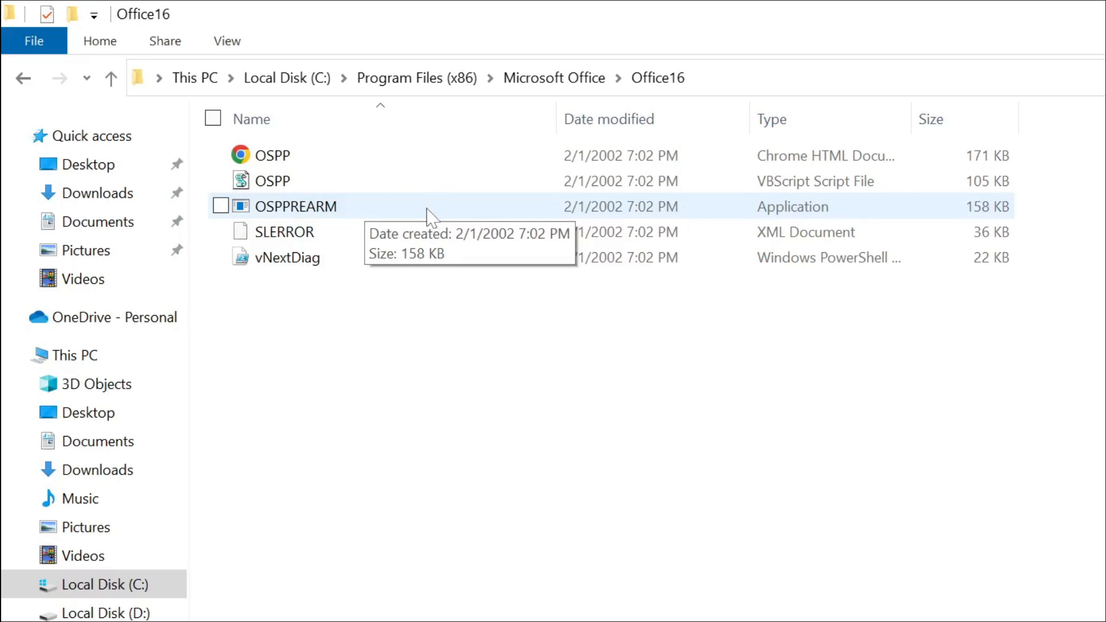
pyautogui.rightClick(294, 206)
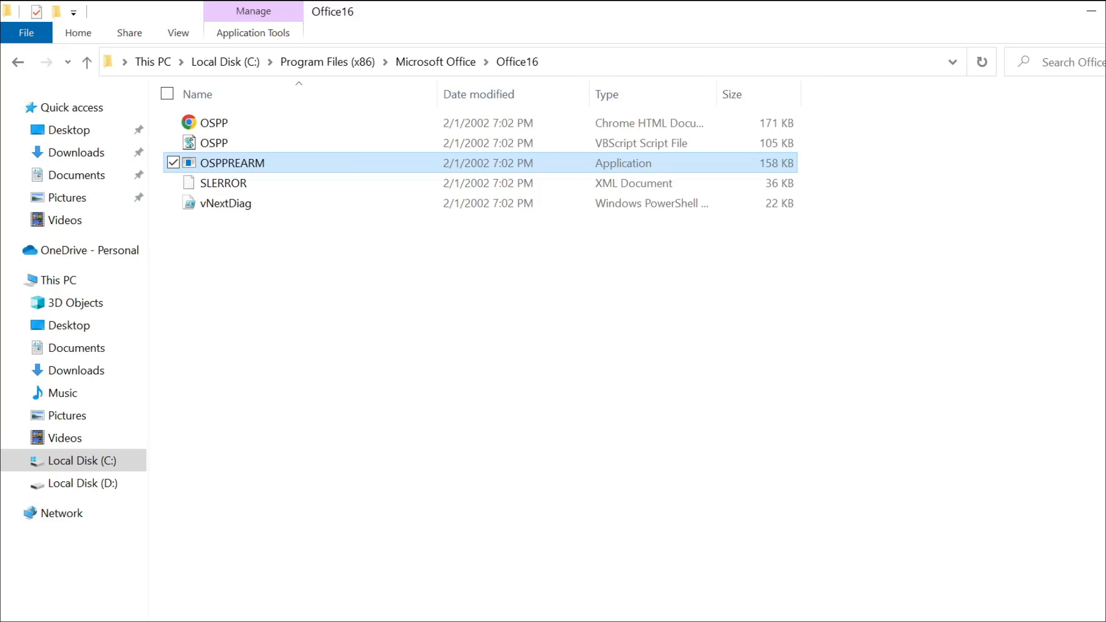
pyautogui.moveTo(379, 382)
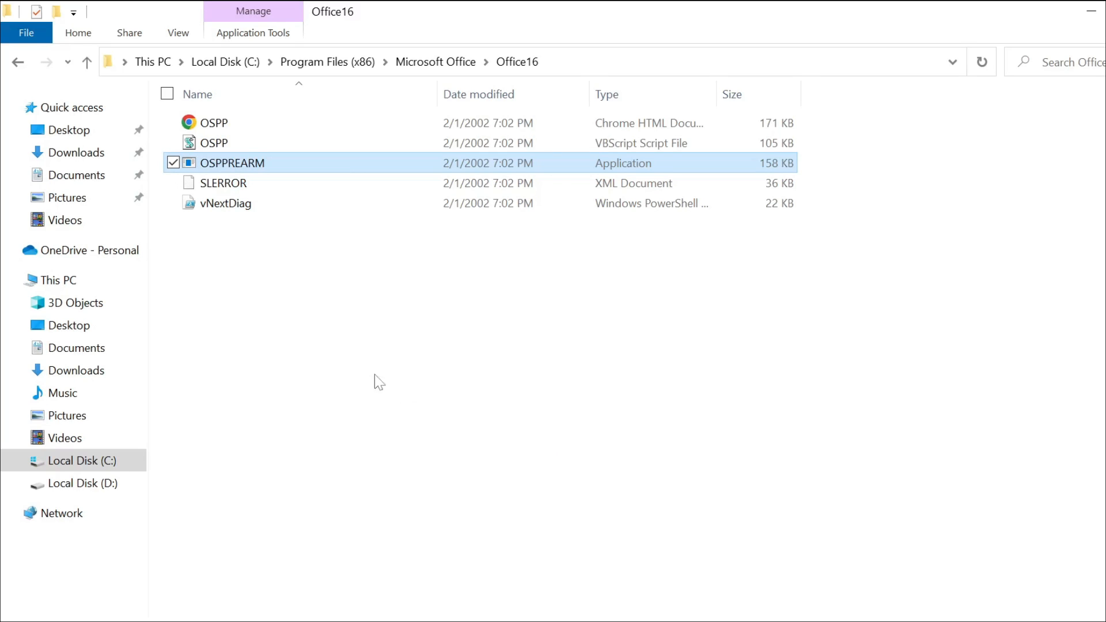
pyautogui.moveTo(200, 171)
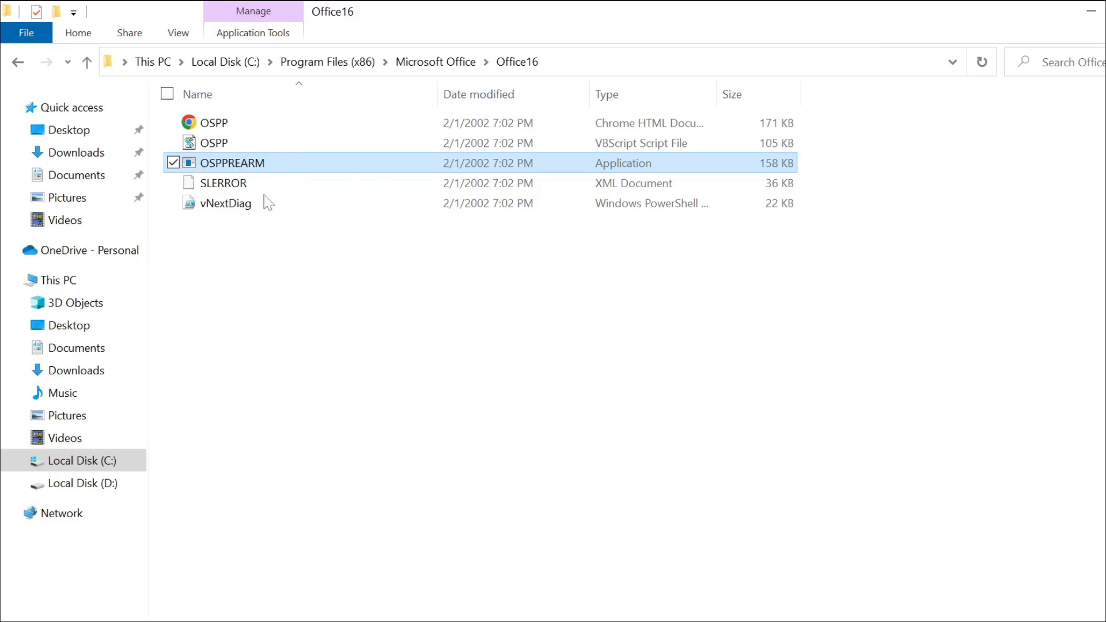
pyautogui.moveTo(128, 189)
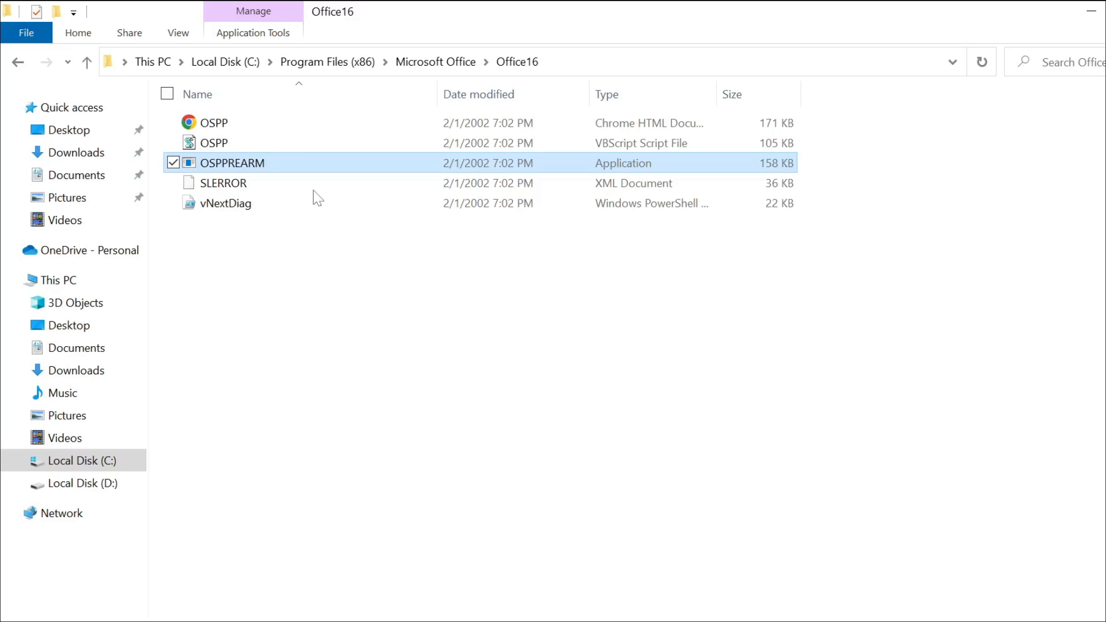
pyautogui.moveTo(131, 224)
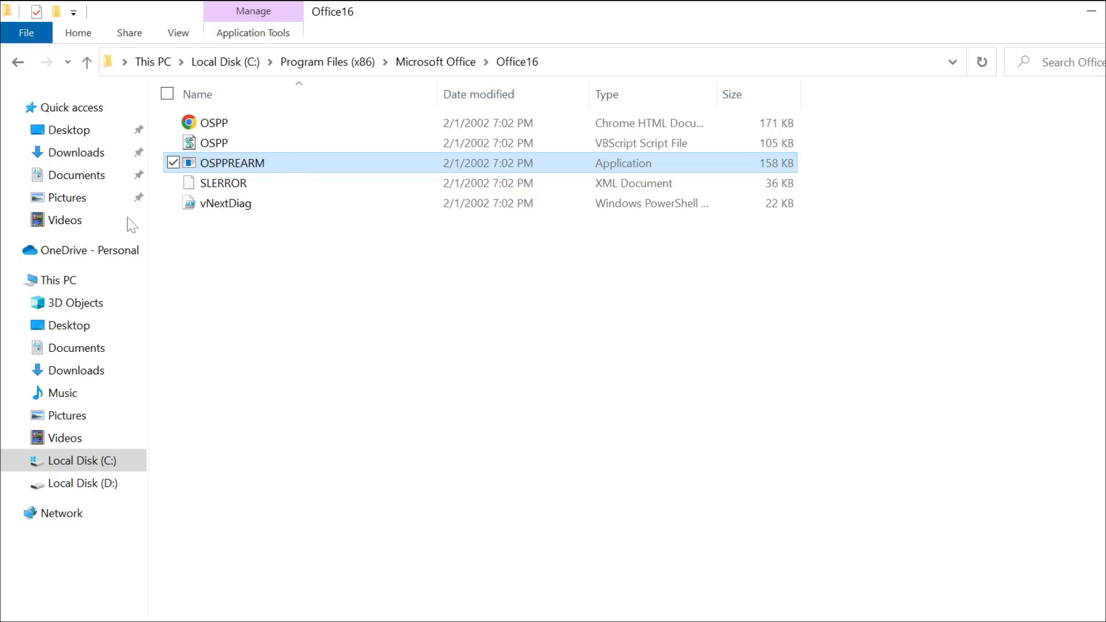
pyautogui.moveTo(130, 224)
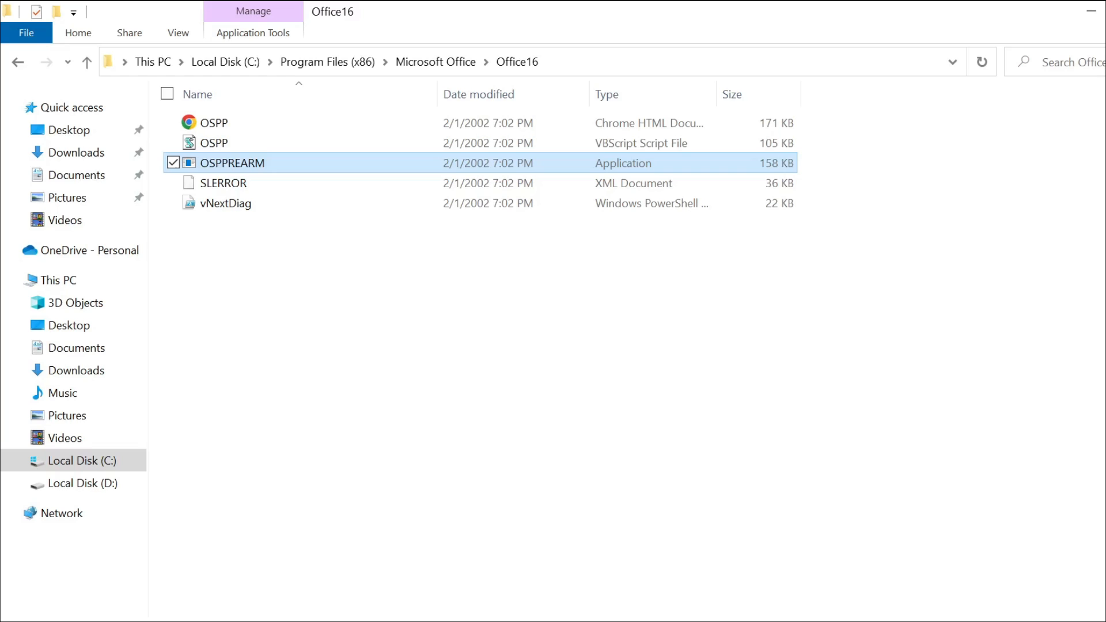
pyautogui.moveTo(402, 367)
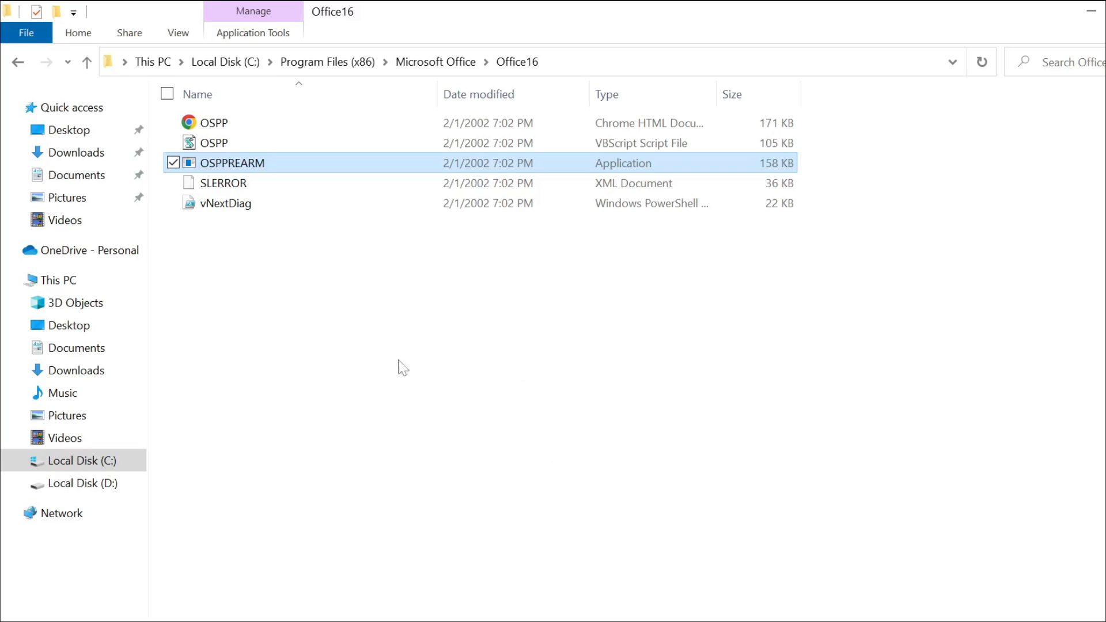
pyautogui.moveTo(346, 262)
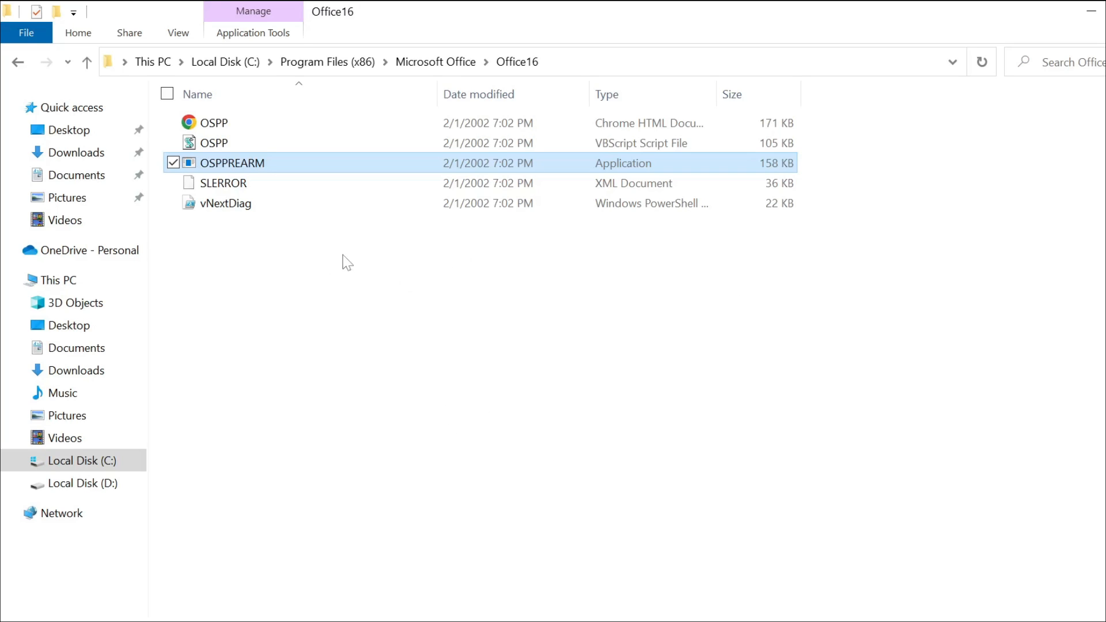
pyautogui.moveTo(504, 340)
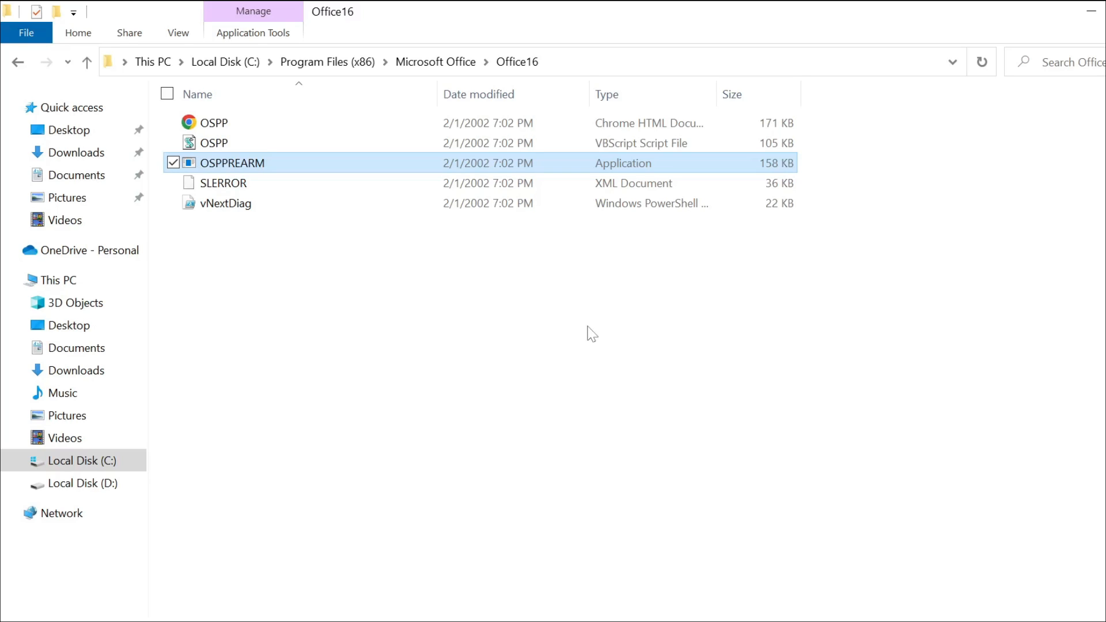
pyautogui.moveTo(697, 326)
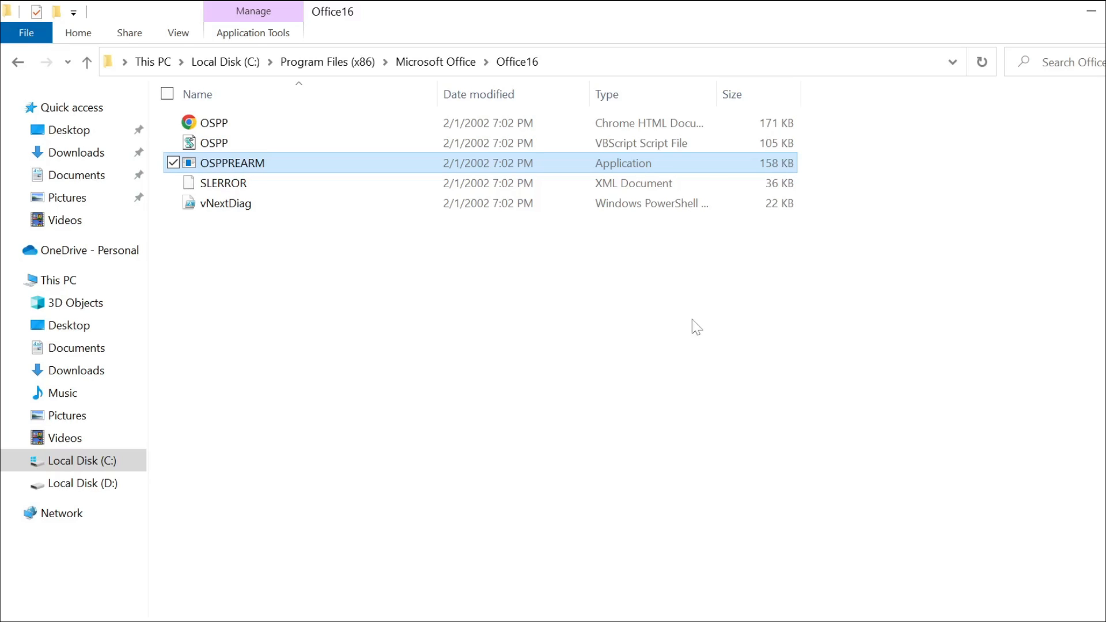